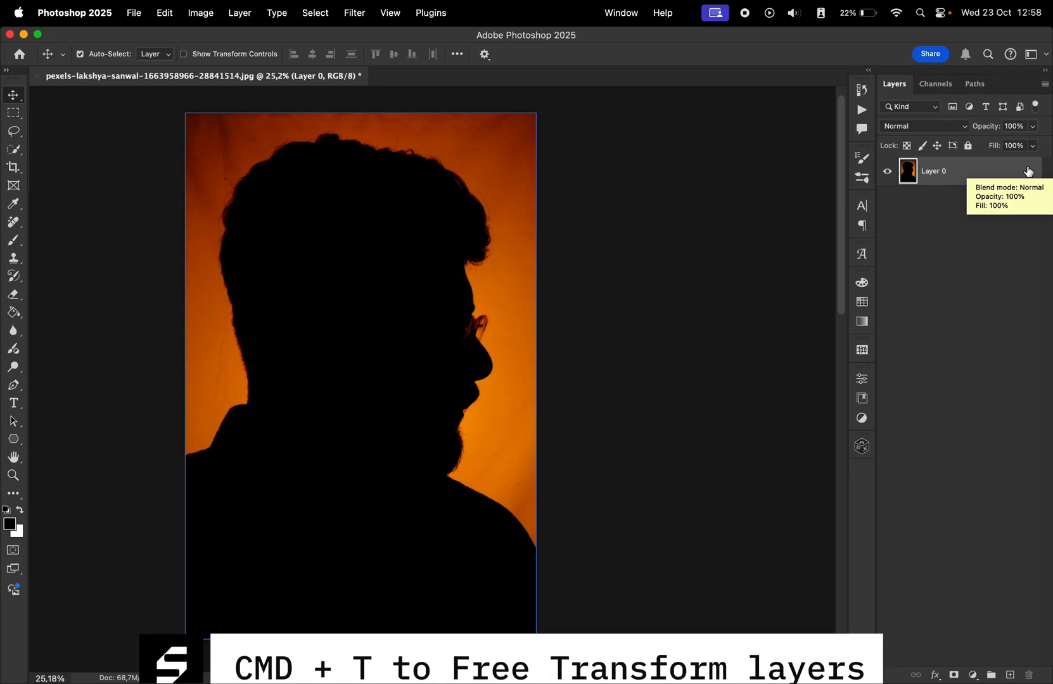
# Step: Free-transform Layer 0 down to about 86% and group it into Group 1
pyautogui.press('cmd+t')
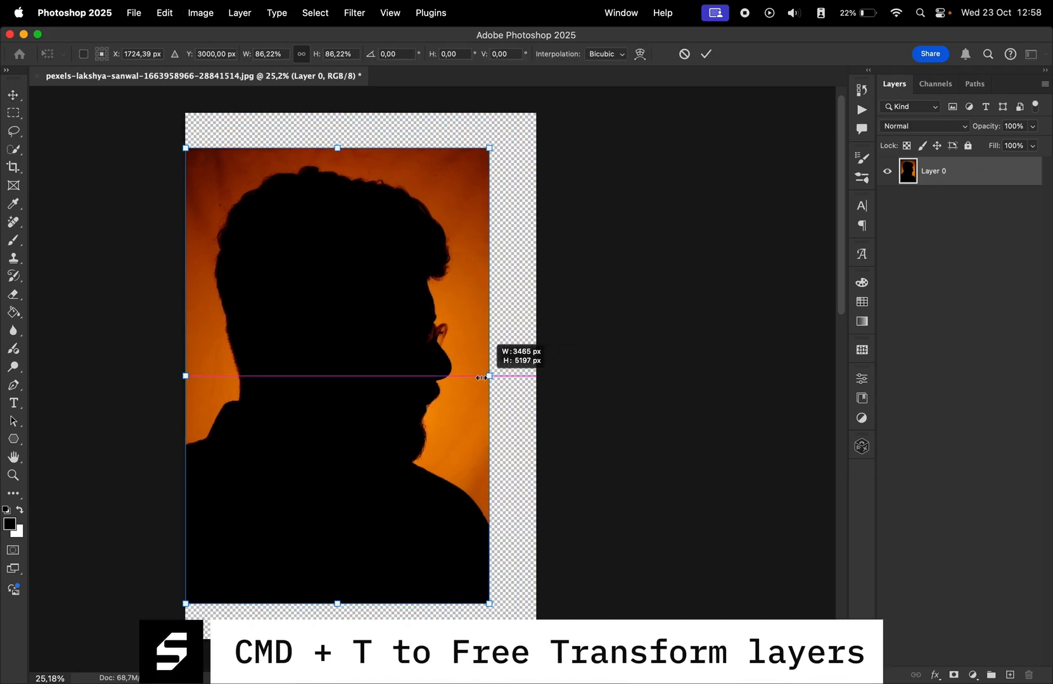
pyautogui.press('cmd+g')
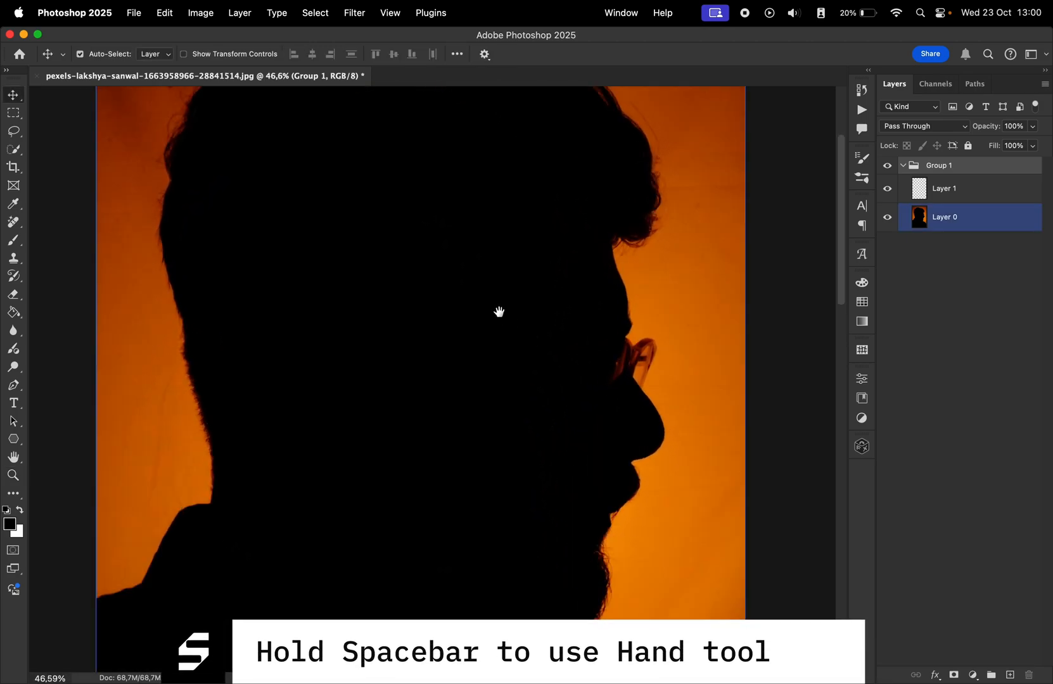
pyautogui.moveTo(499, 310); pyautogui.dragTo(574, 308)
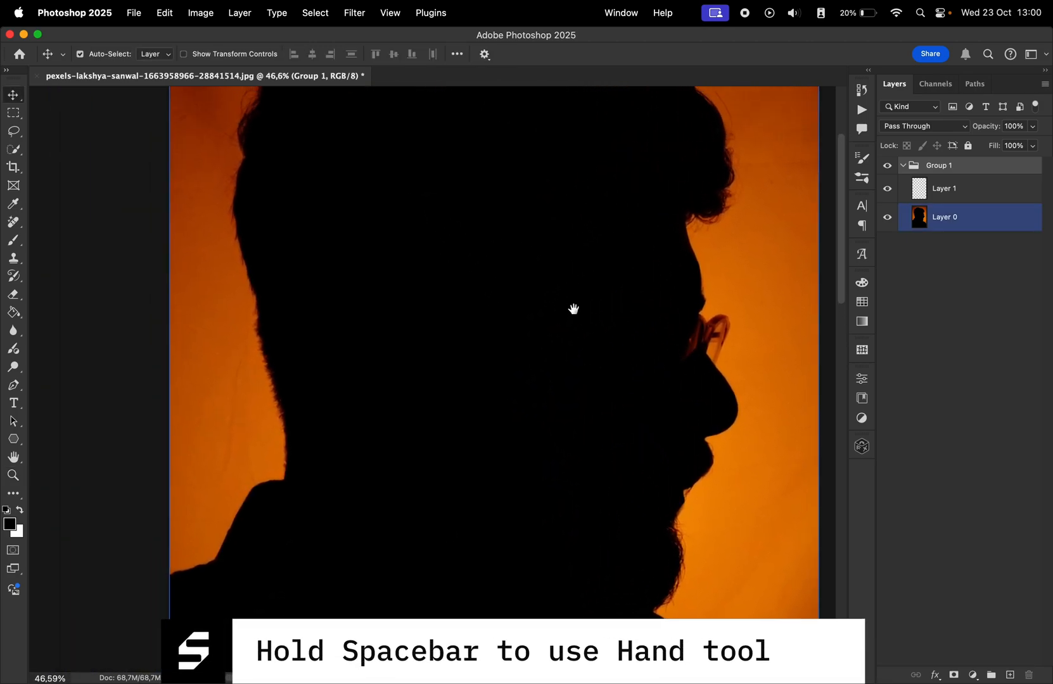
pyautogui.moveTo(574, 309); pyautogui.dragTo(466, 316)
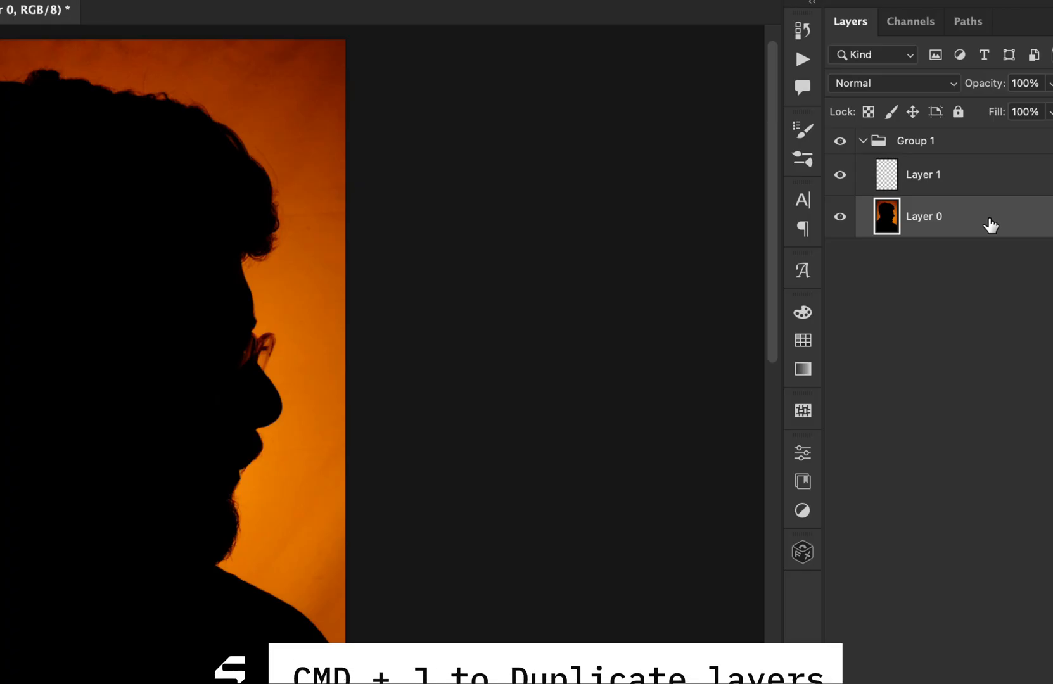
# Step: Duplicate Layer 0 five times in Group 1, then merge visible into a new Layer 2
pyautogui.press('cmd+j')
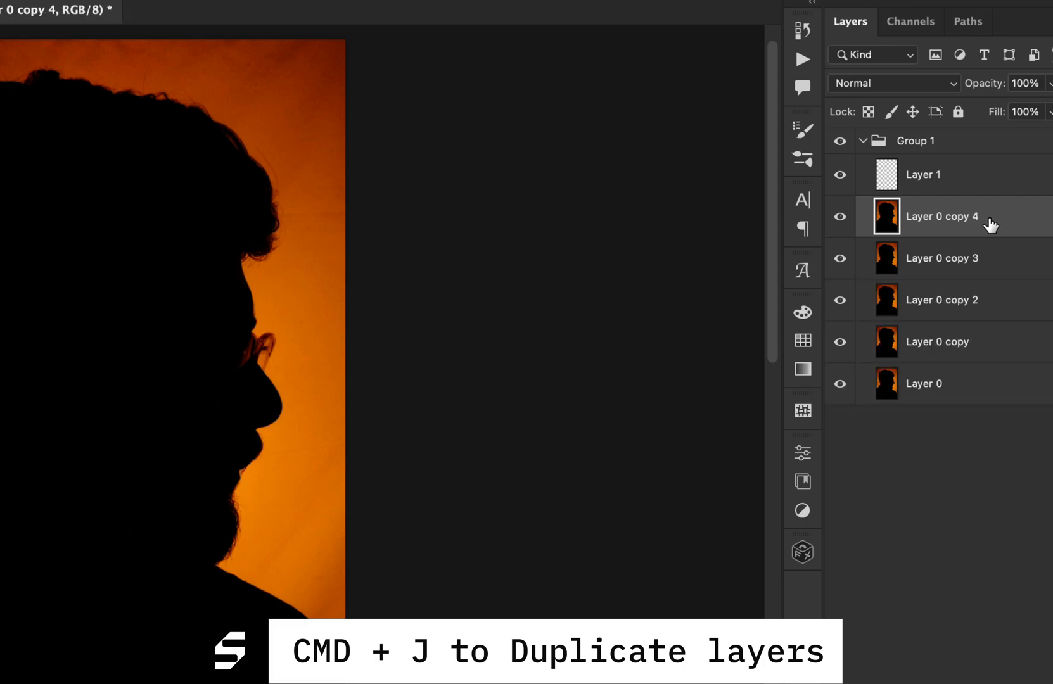
pyautogui.press('cmd+opt+shift+e')
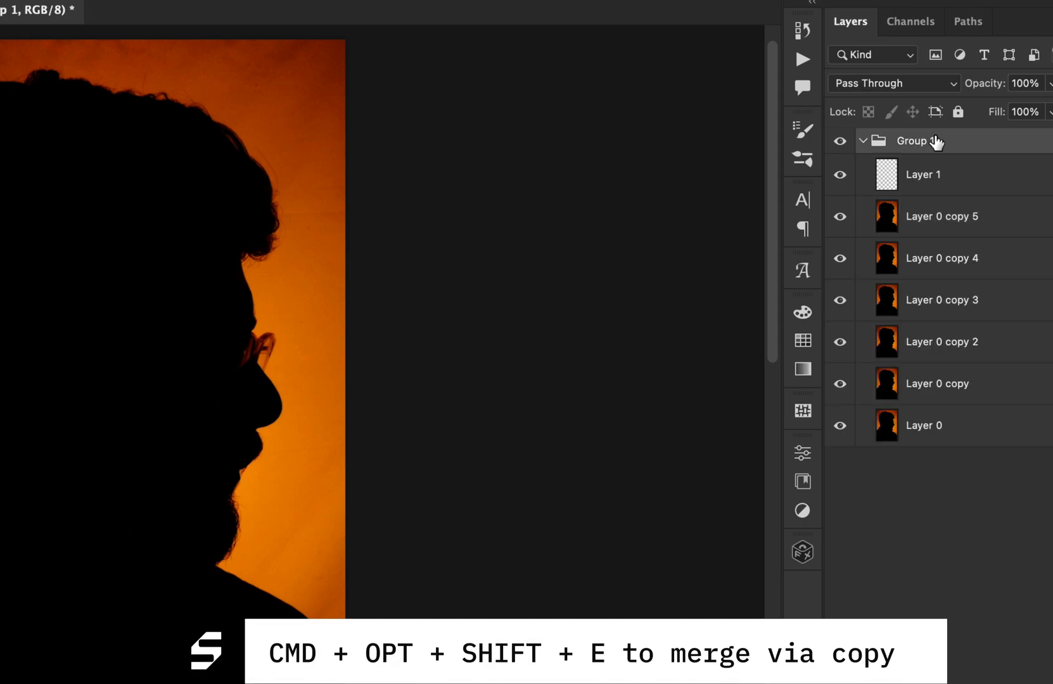
pyautogui.press('cmd+opt+shift+e')
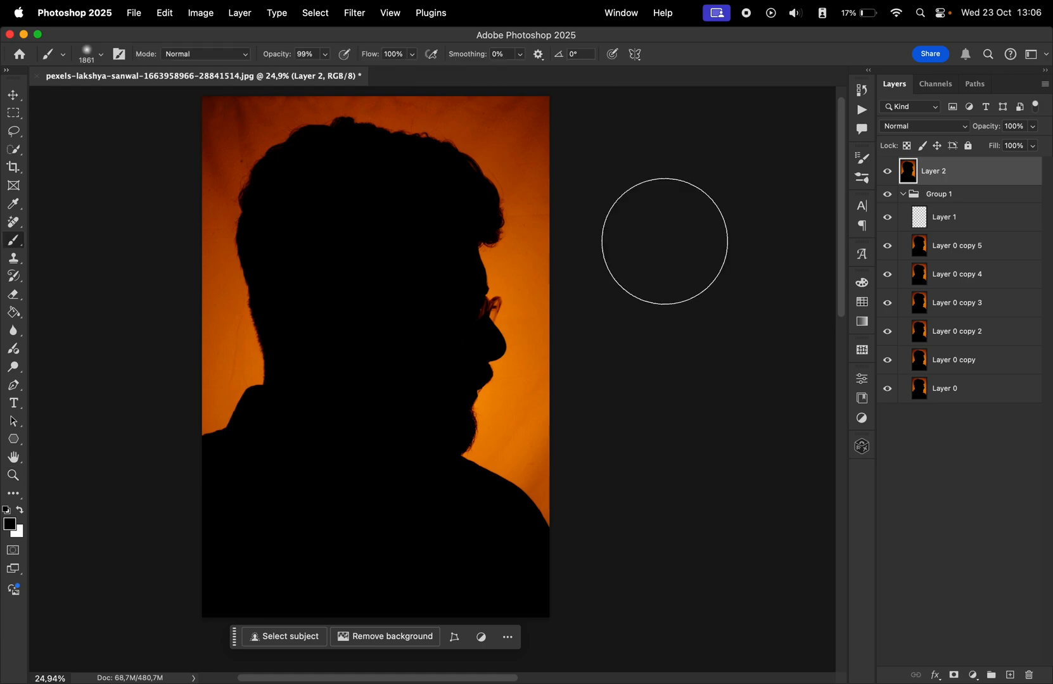
# Step: Drag-adjust the brush to roughly 1456 px diameter and 83% hardness
pyautogui.moveTo(666, 242); pyautogui.dragTo(392, 293)
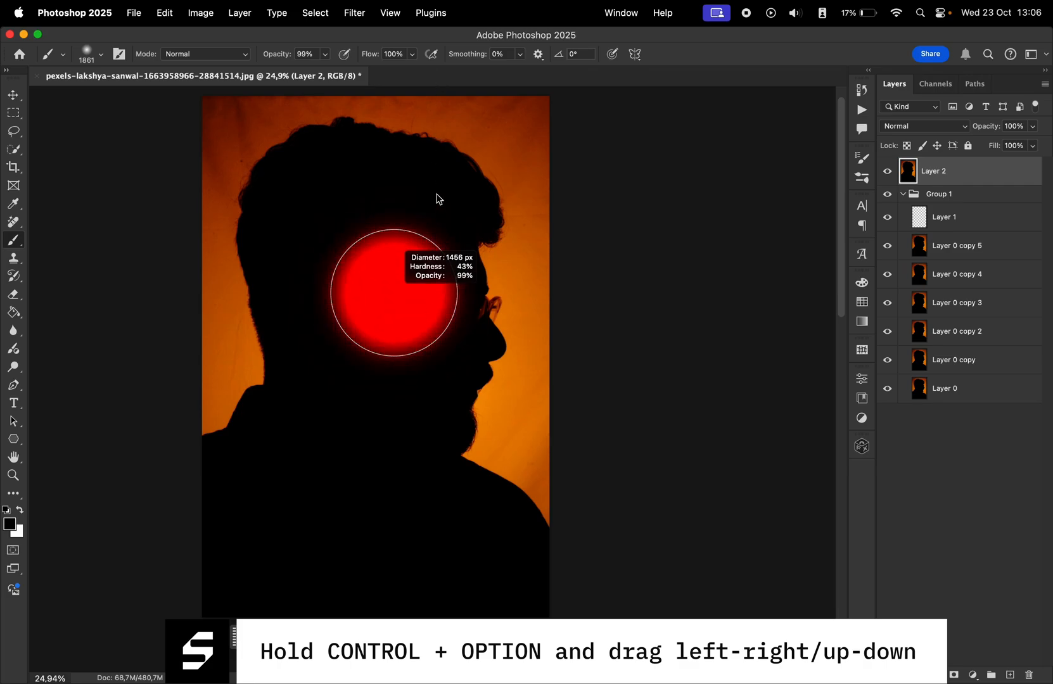
pyautogui.moveTo(435, 199); pyautogui.dragTo(429, 202)
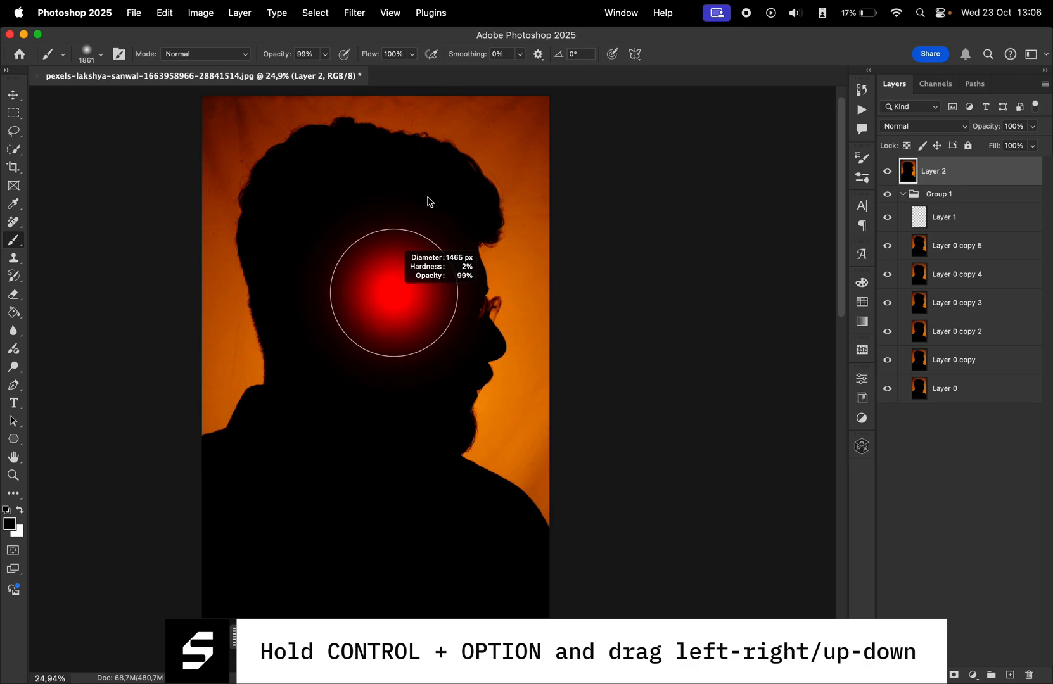
pyautogui.moveTo(429, 201); pyautogui.dragTo(432, 317)
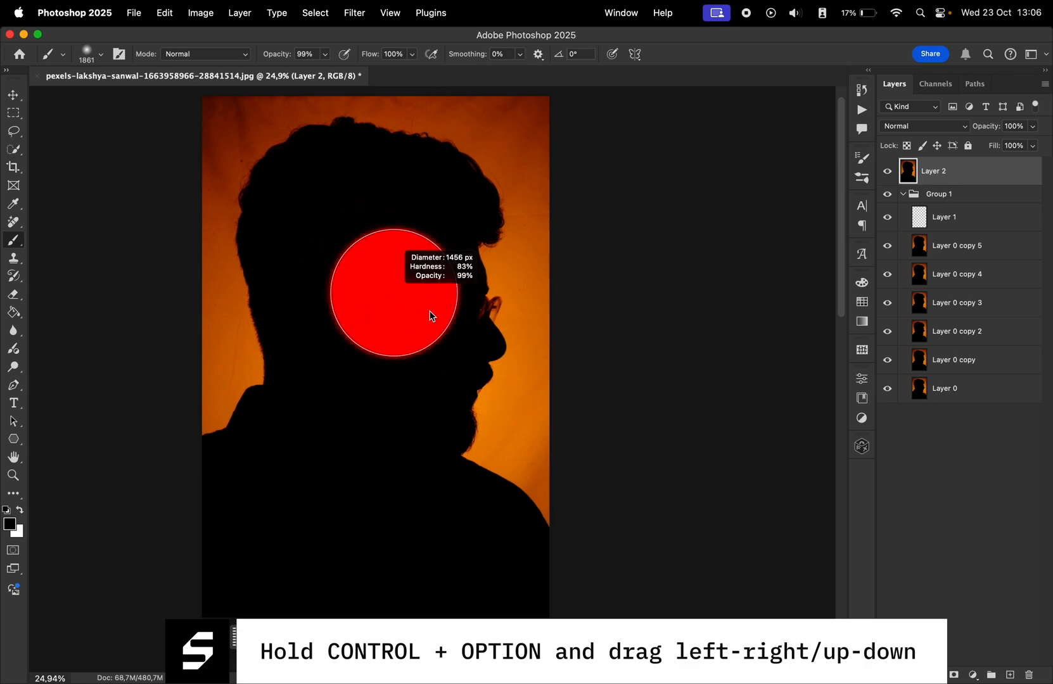